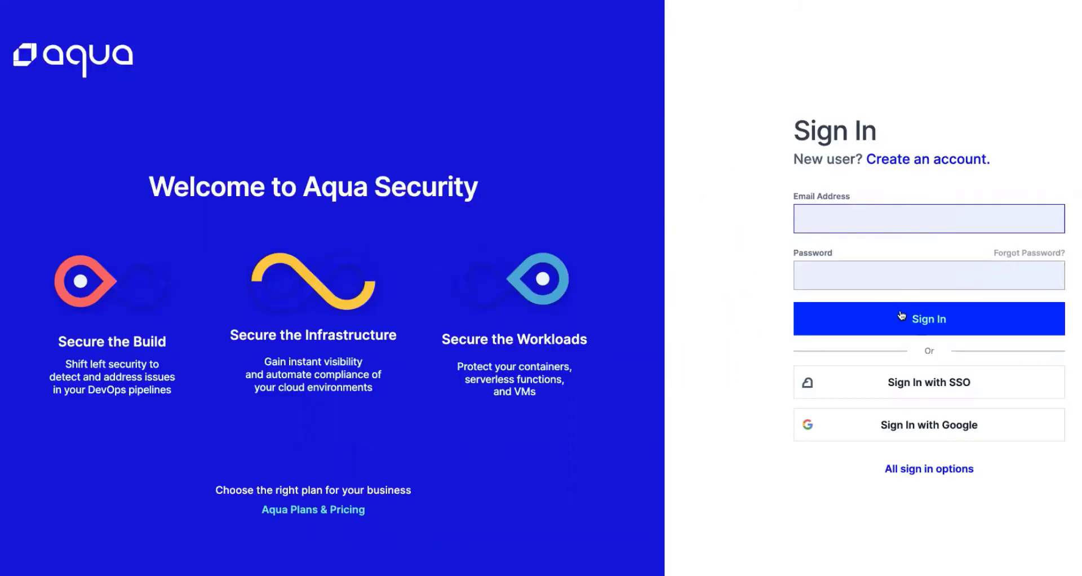
mouse_move(894, 342)
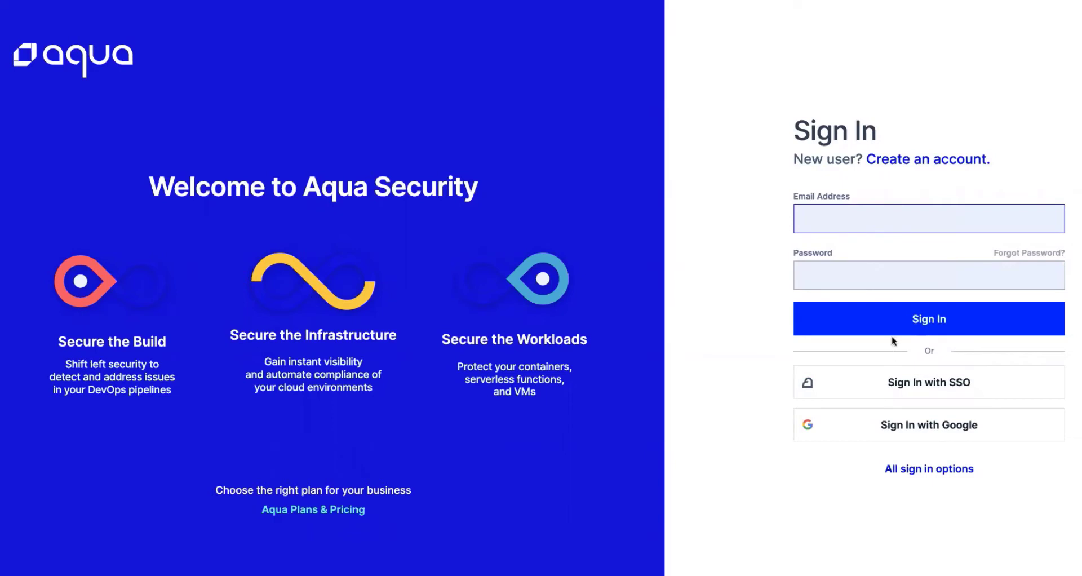
mouse_move(865, 322)
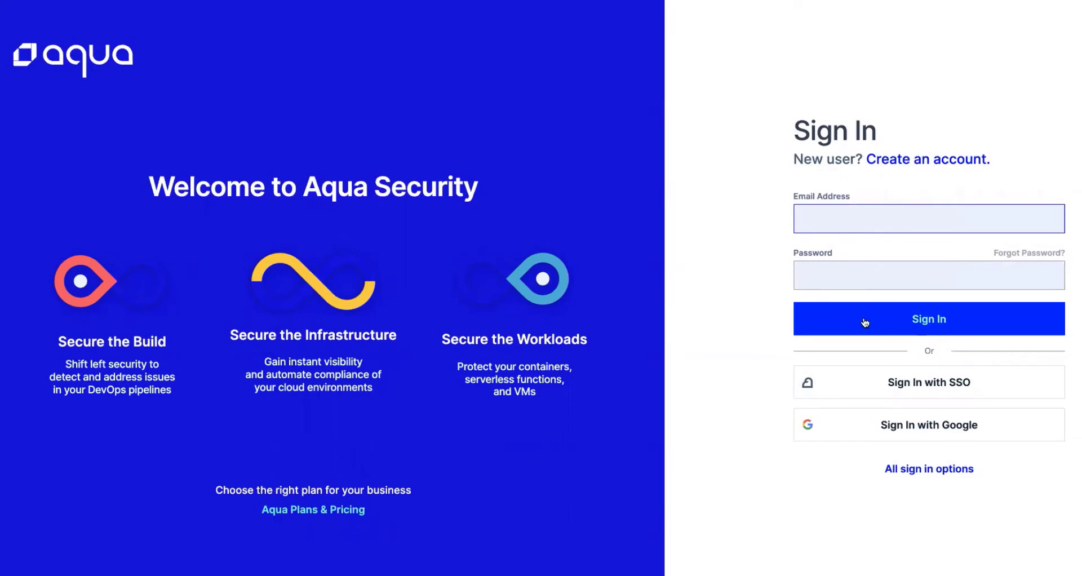
Step: Sign in to the Aqua account and land on the Welcome to Aqua Platform page
click(928, 319)
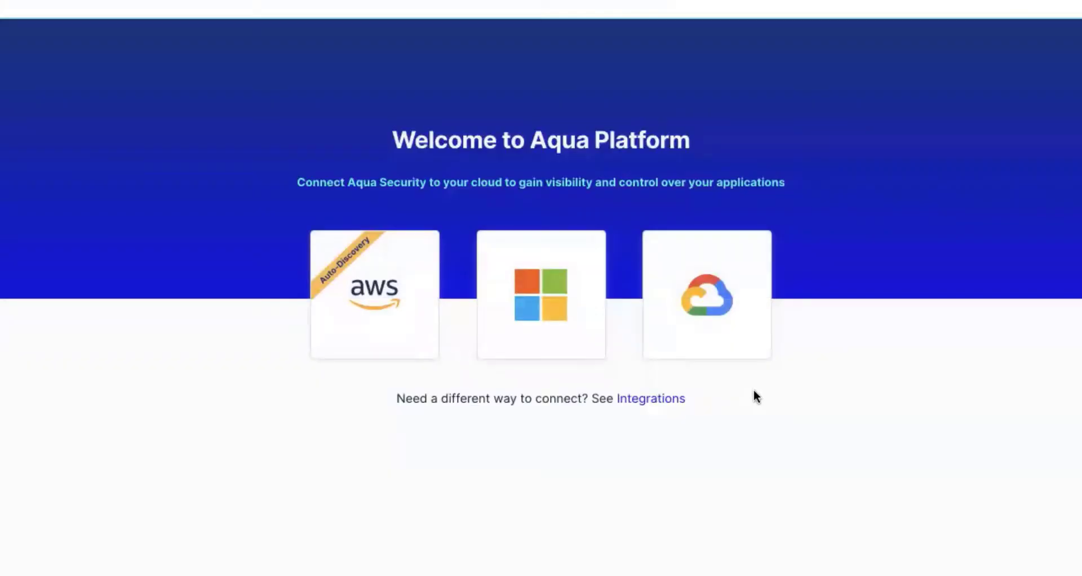
mouse_move(217, 153)
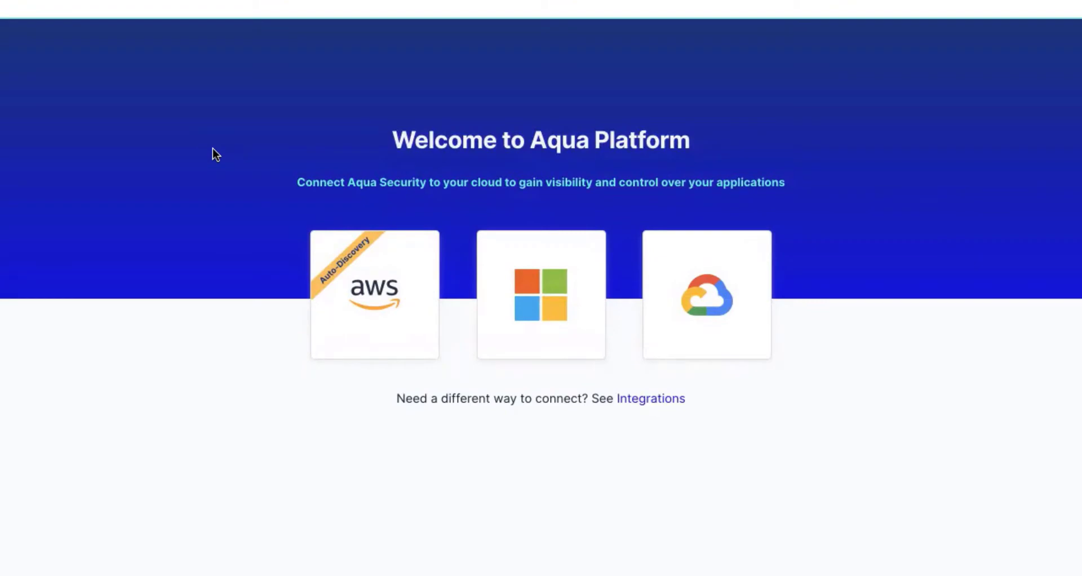
mouse_move(199, 158)
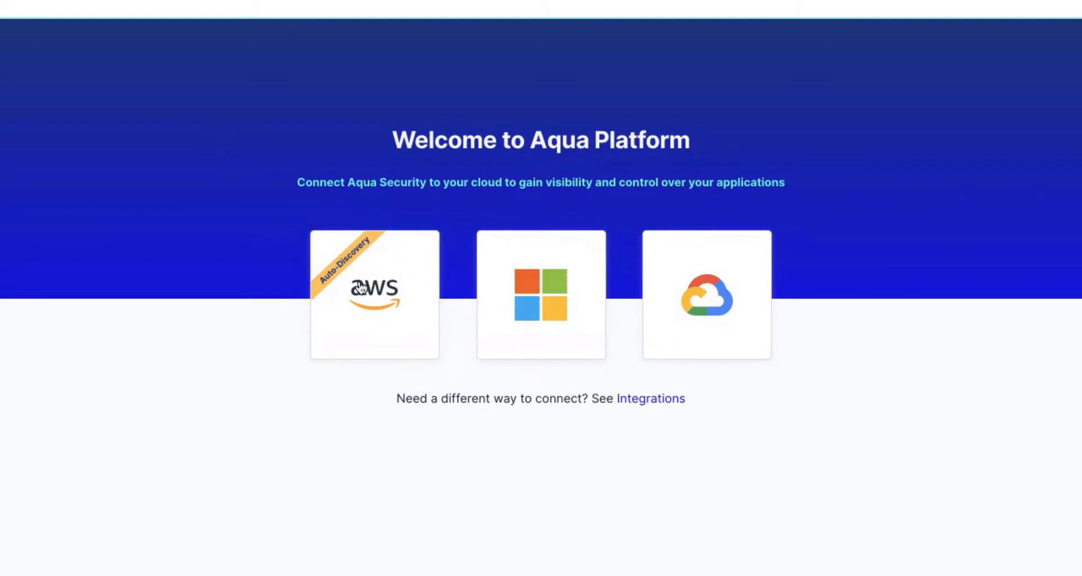
mouse_move(356, 286)
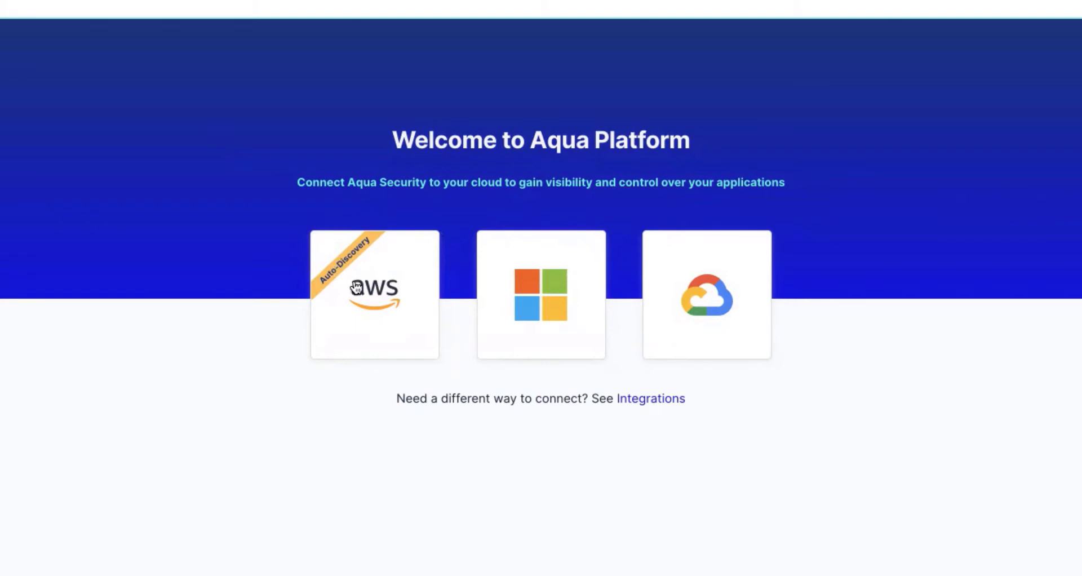
Step: Choose the AWS (Auto-Discovery) card to start AWS Account Onboarding
click(374, 294)
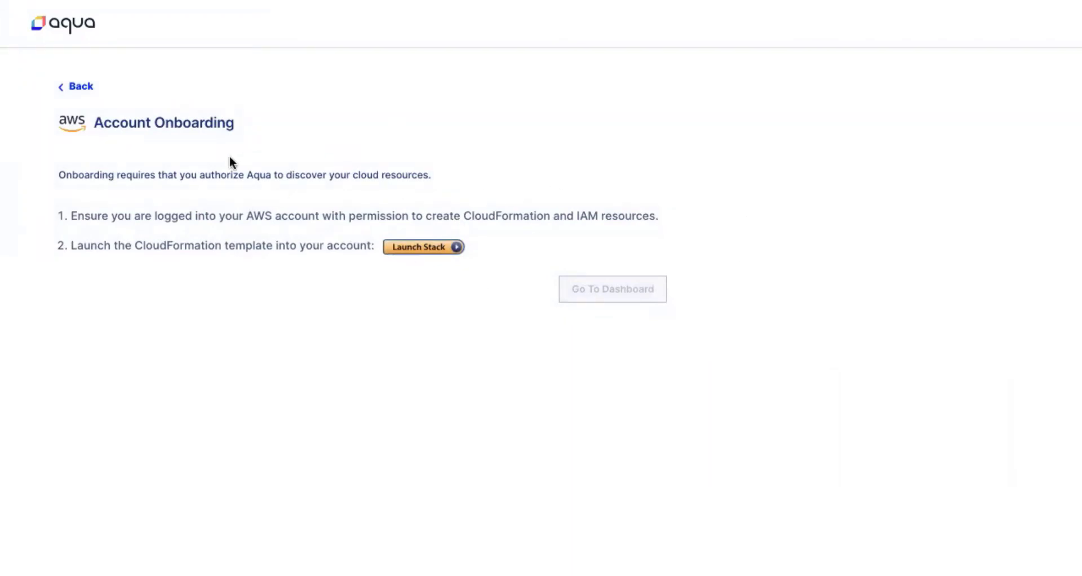
mouse_move(221, 238)
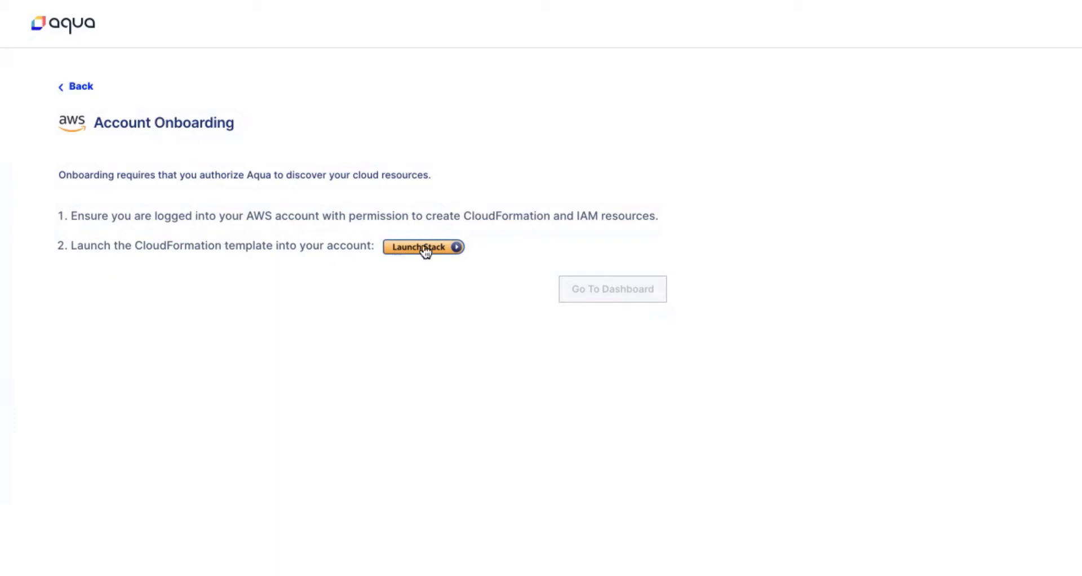
Step: Launch the Aqua CloudFormation template and create the stack named demo-10029 with capabilities acknowledged
click(417, 246)
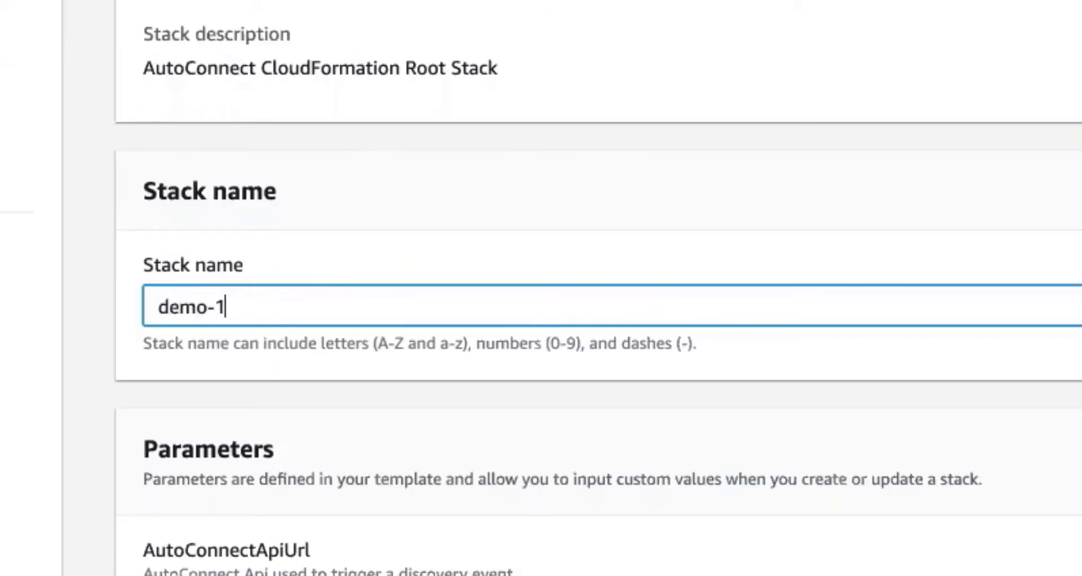
text(0029)
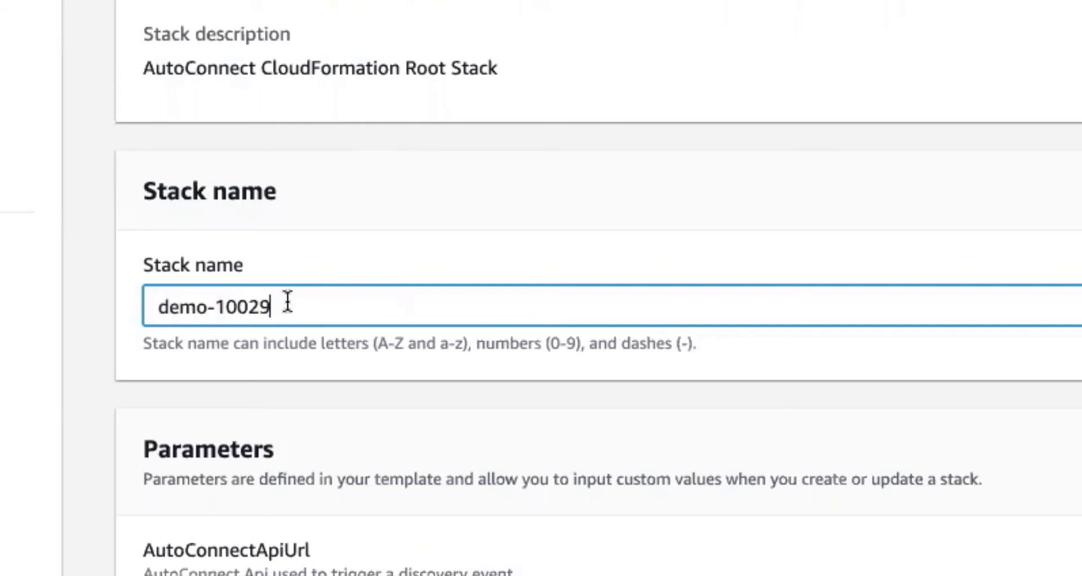
scroll(down, 3)
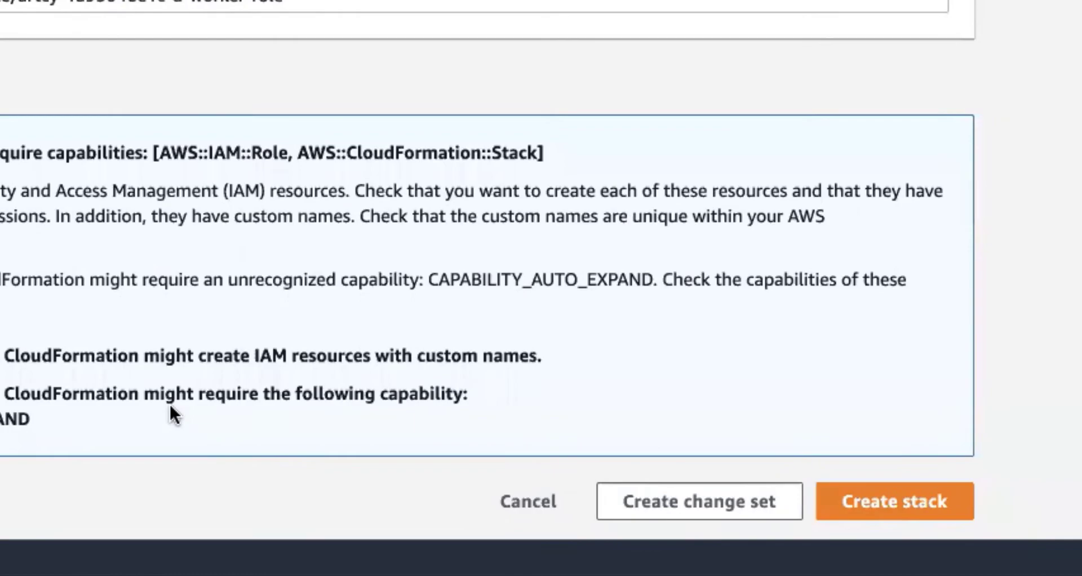
click(894, 500)
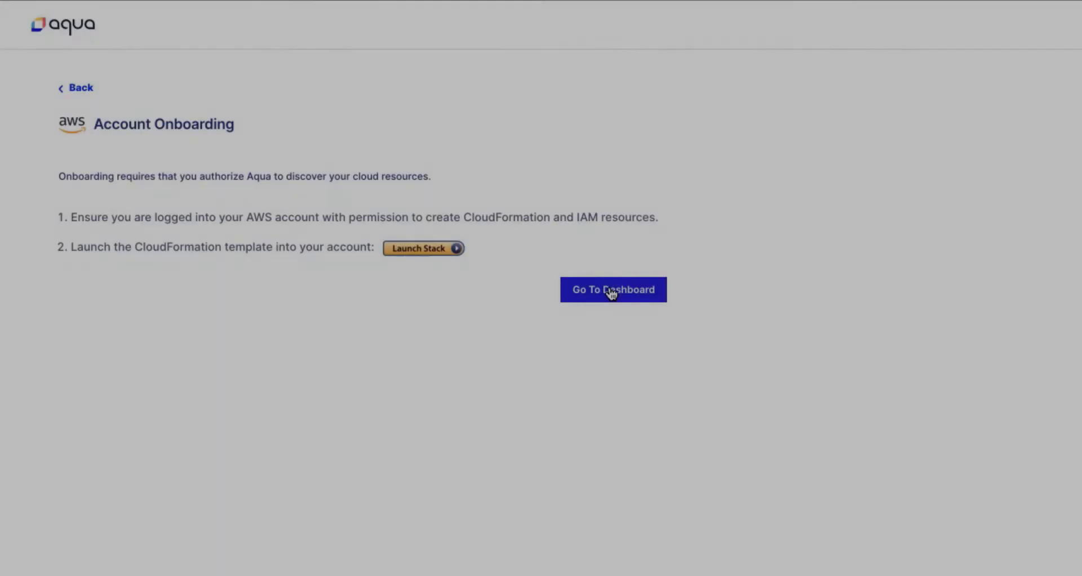
Step: Go to the dashboard and review the 785 resources, 81 VMs, 122 functions and Top Insights
click(612, 288)
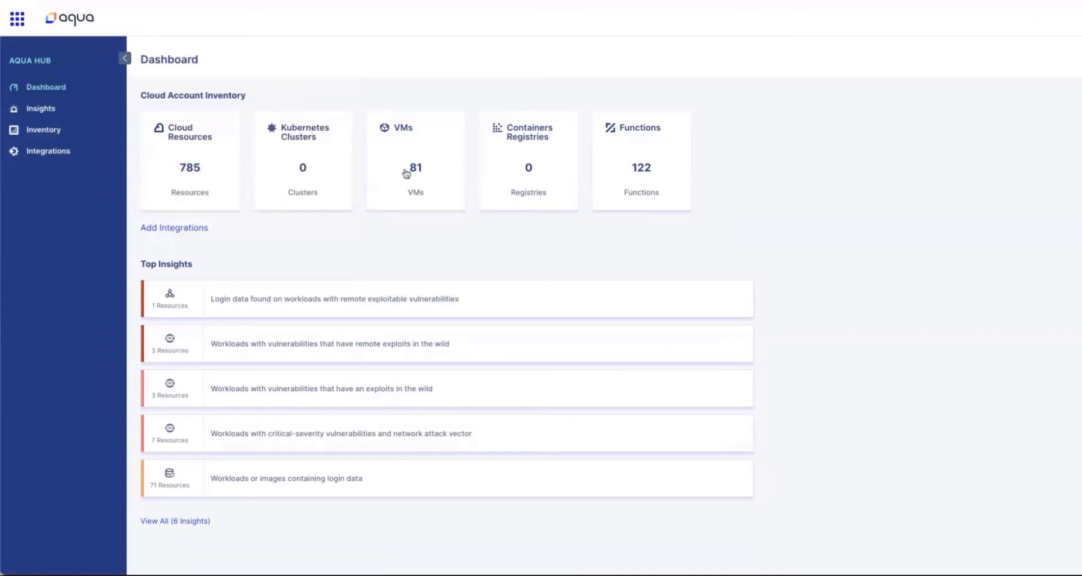
mouse_move(170, 260)
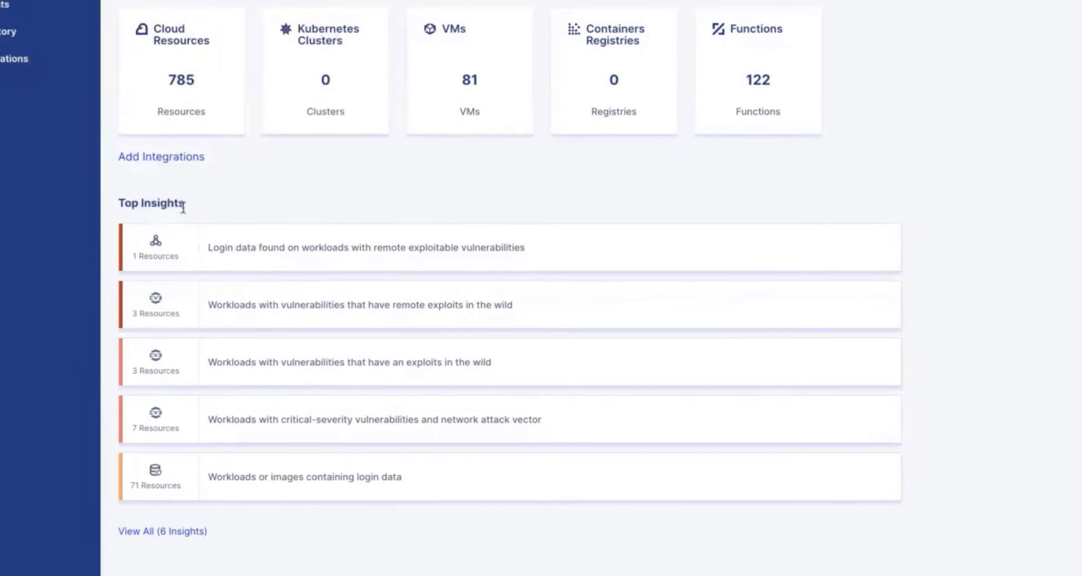
scroll(down, 3)
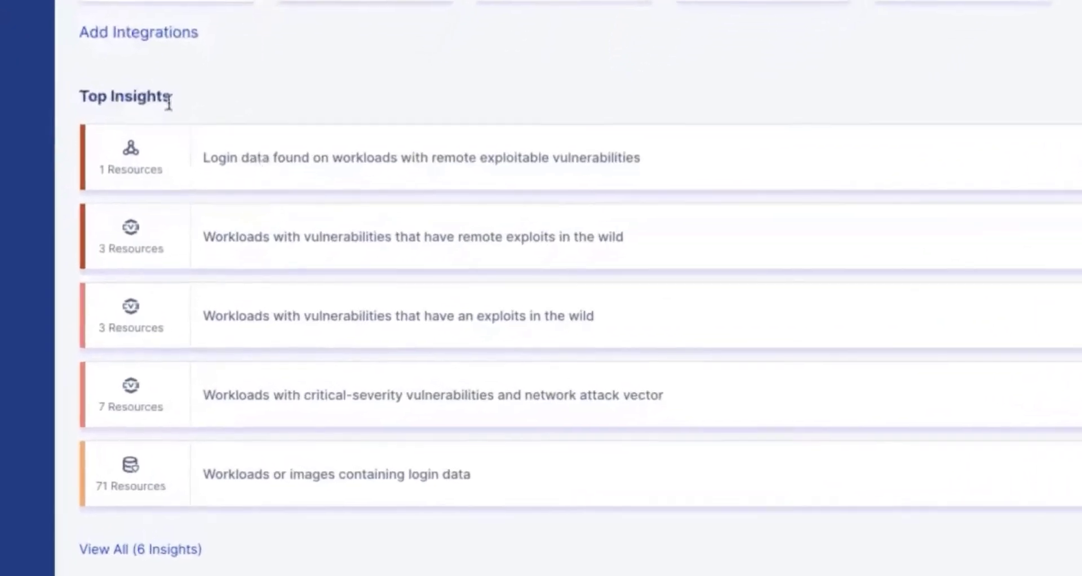
scroll(down, 3)
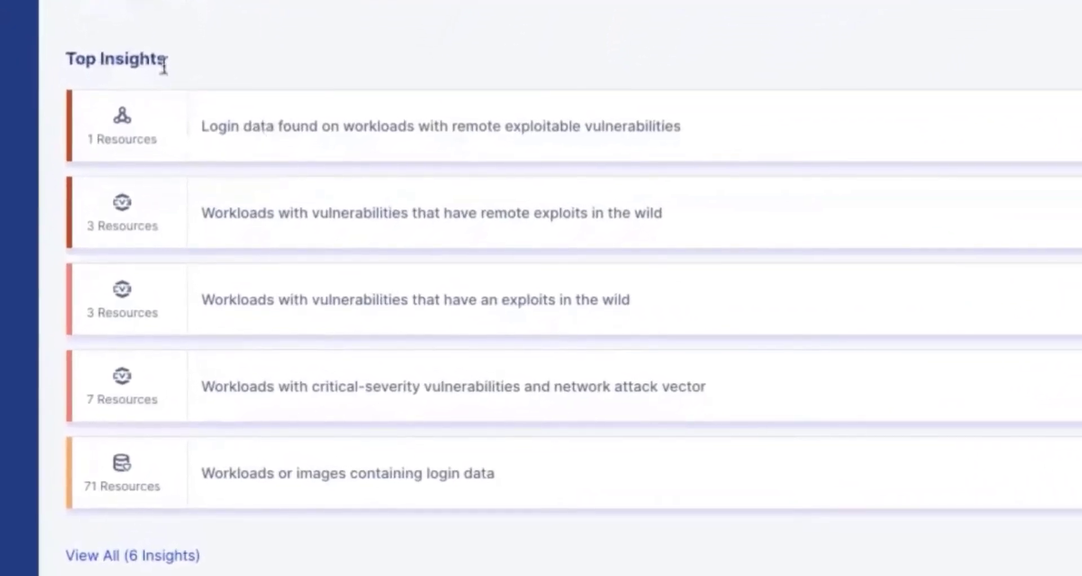
scroll(up, 3)
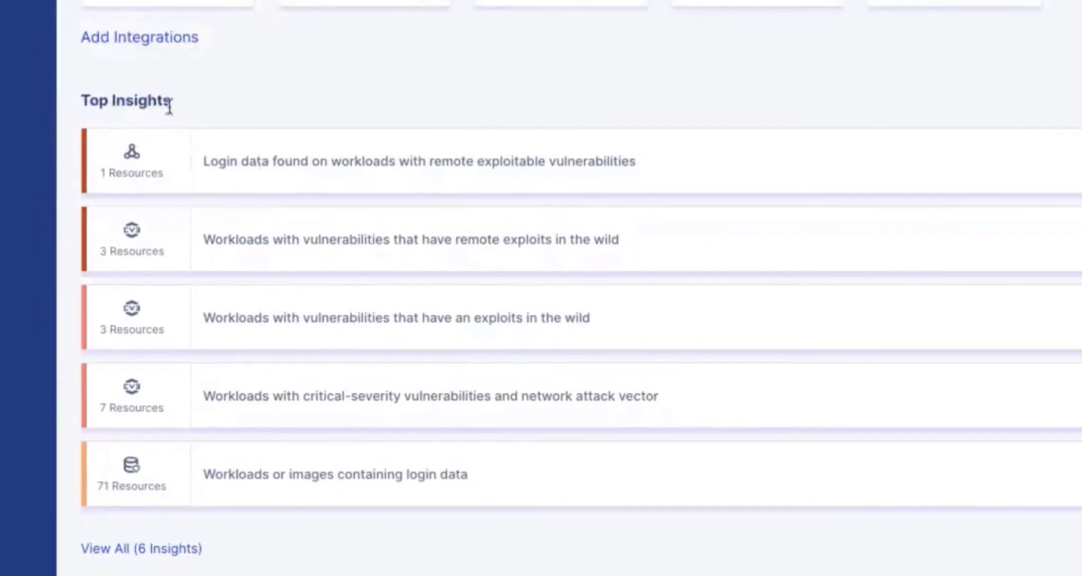
scroll(up, 3)
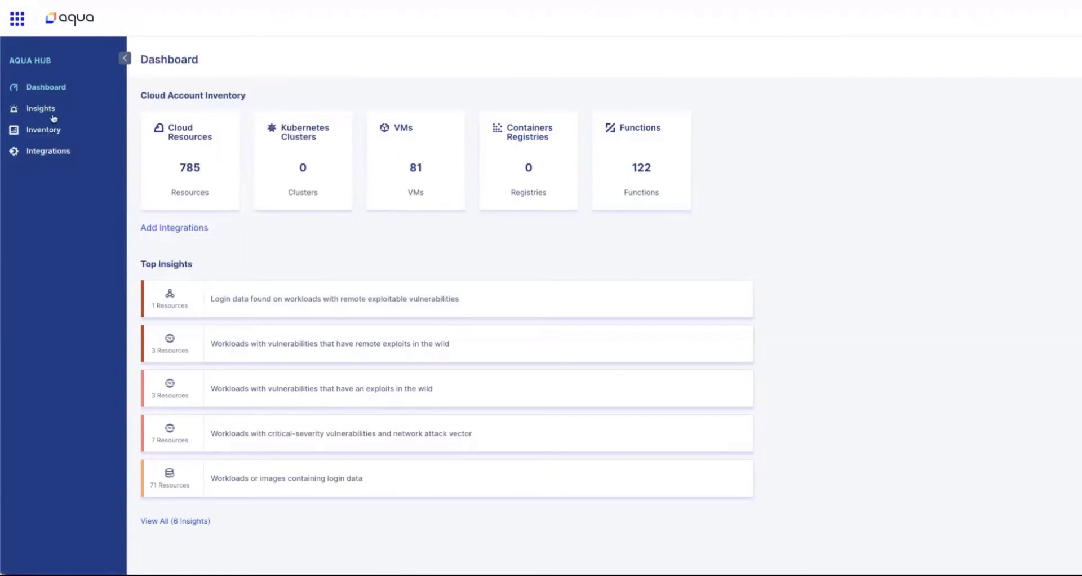
Step: Filter the inventory by 'test', narrowing 785 resources to 103 results
click(42, 130)
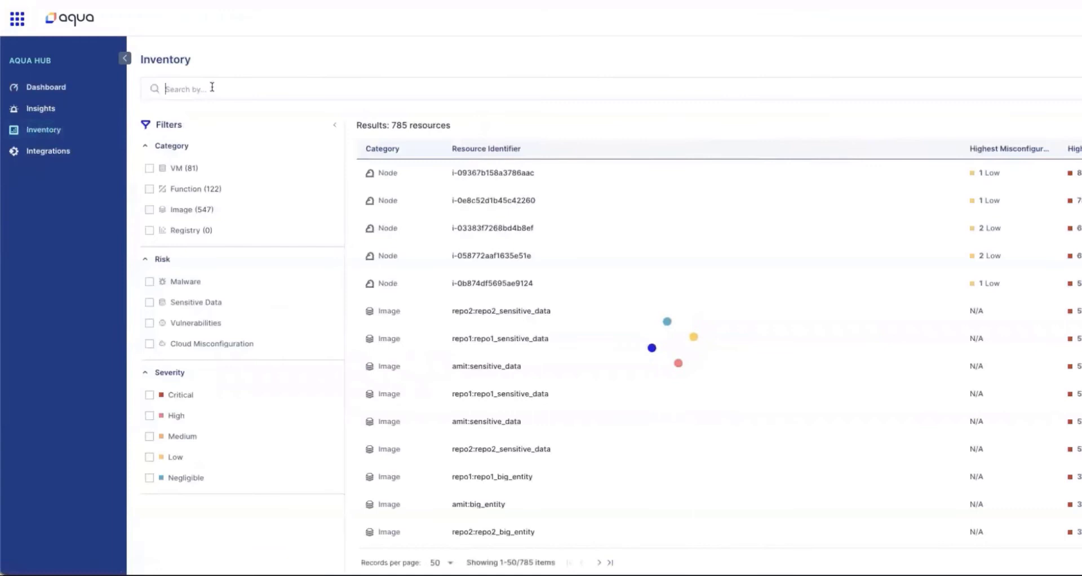
text(test)
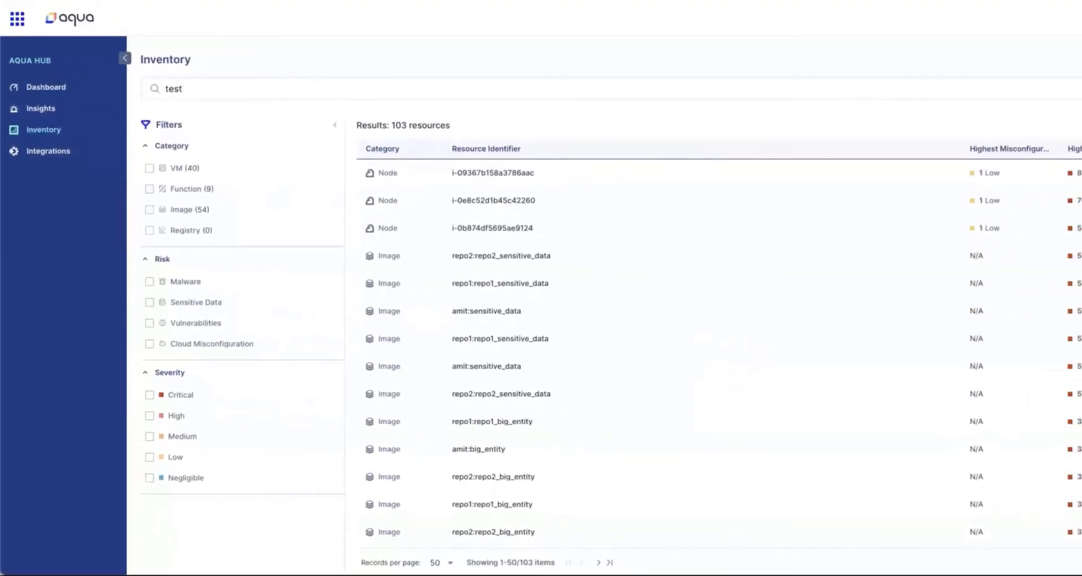
mouse_move(1072, 179)
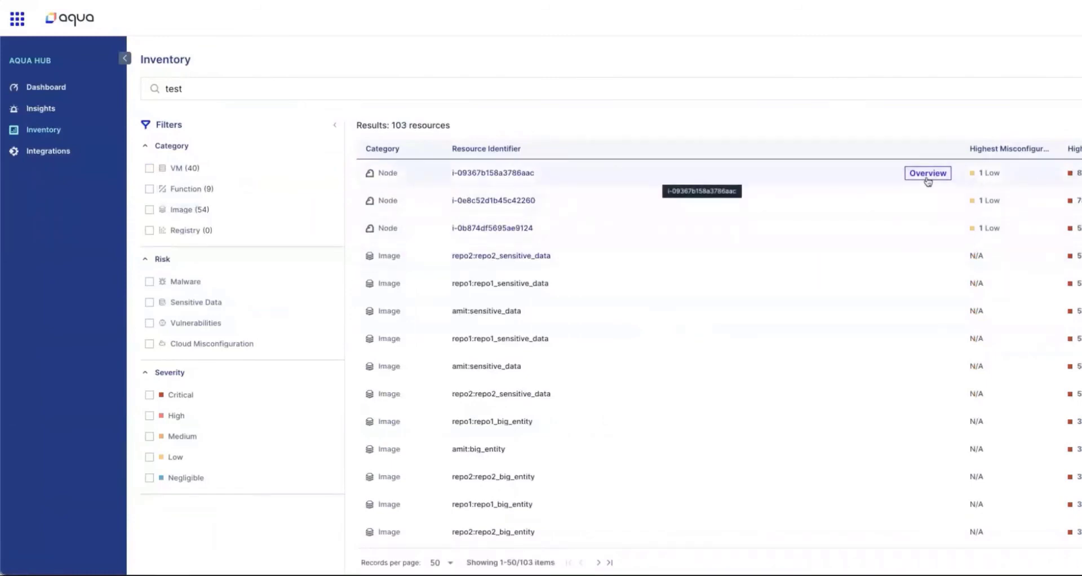
Step: Bring up the risk overview of node i-09367b158a3786aac with 81 vulnerabilities and 28 sensitive data findings
click(927, 173)
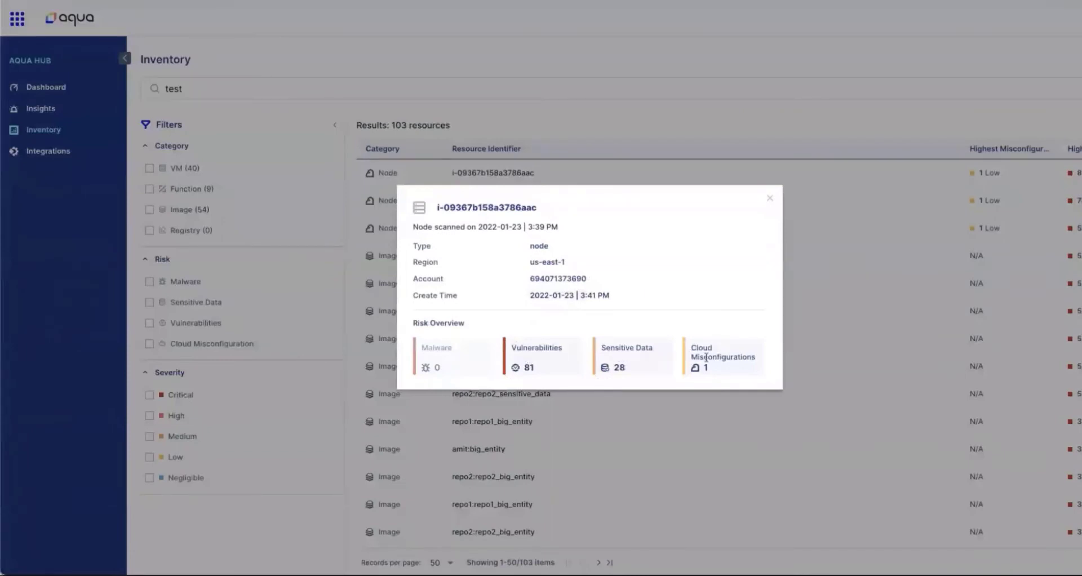
mouse_move(534, 381)
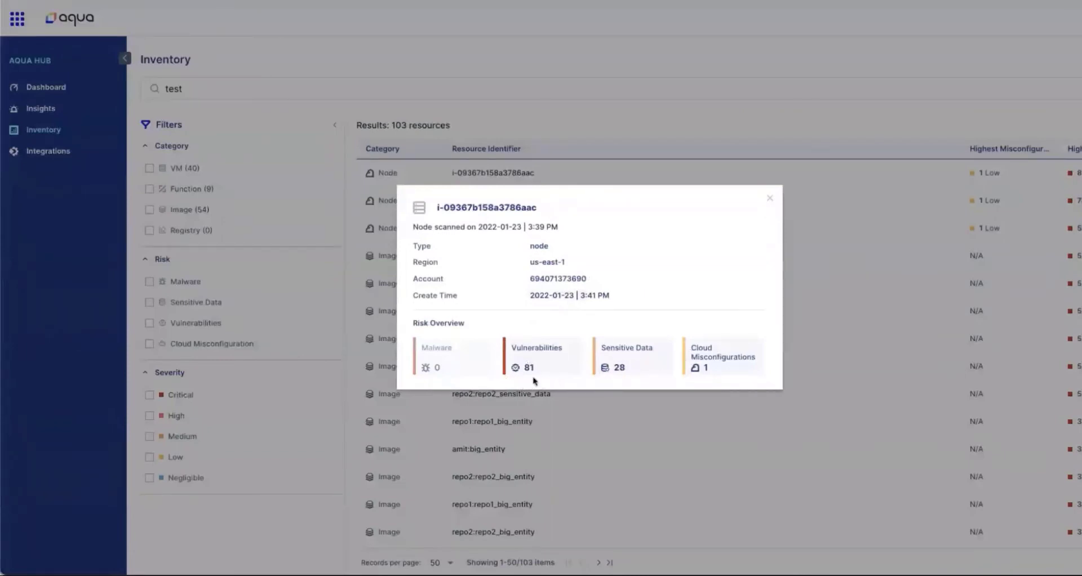
mouse_move(527, 368)
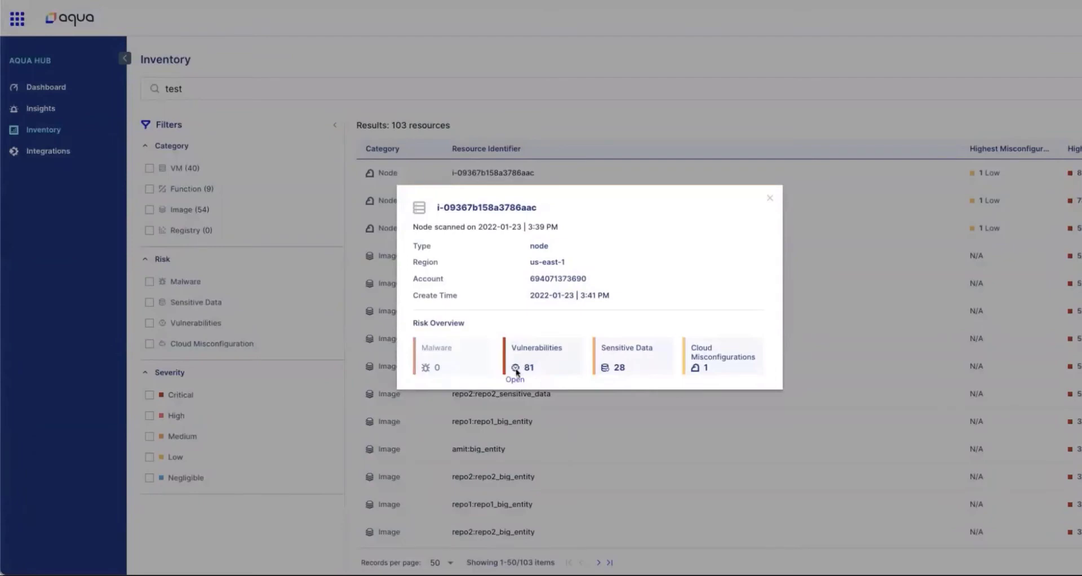
Step: View the VM's full vulnerability list, including critical CVE-2019-17571 on log4j 1.2.17
click(515, 378)
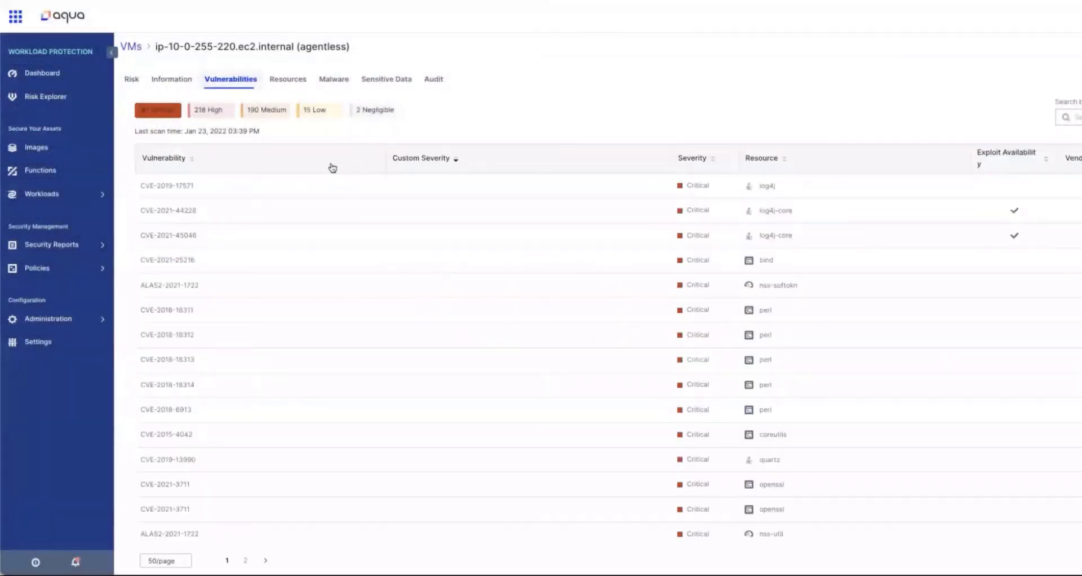
mouse_move(364, 275)
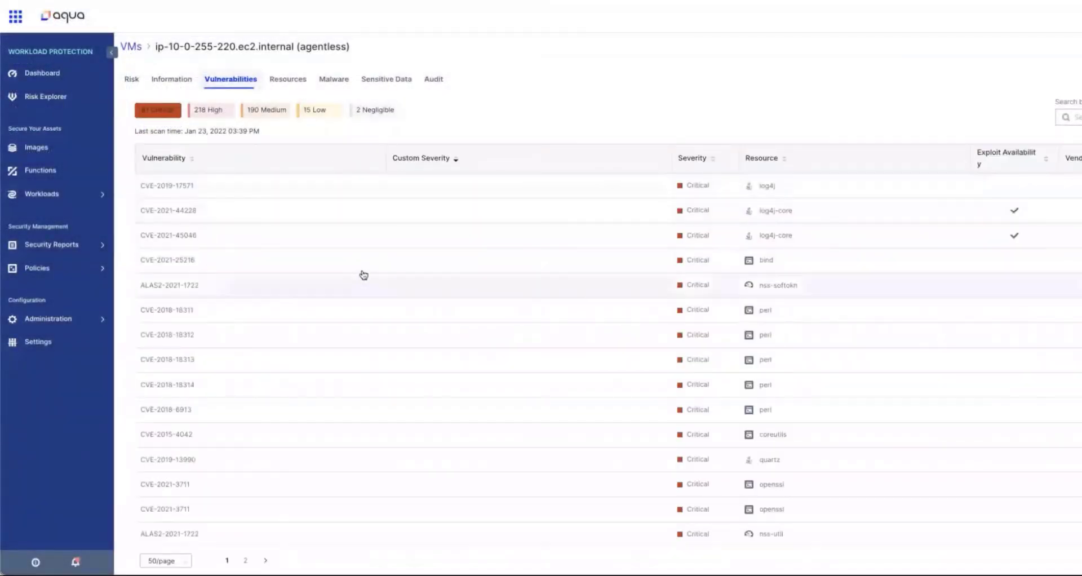
mouse_move(317, 264)
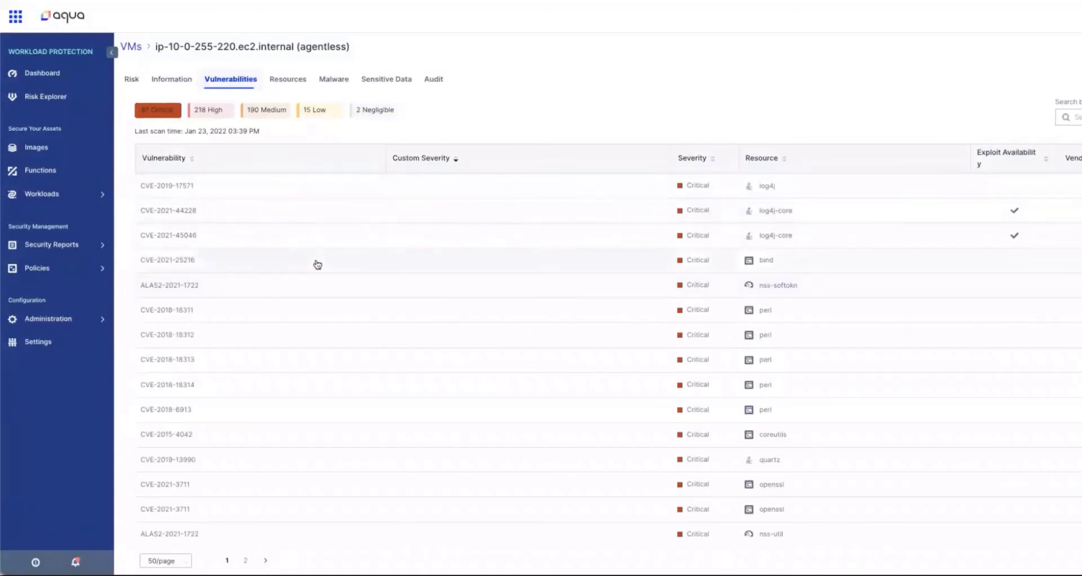
scroll(down, 3)
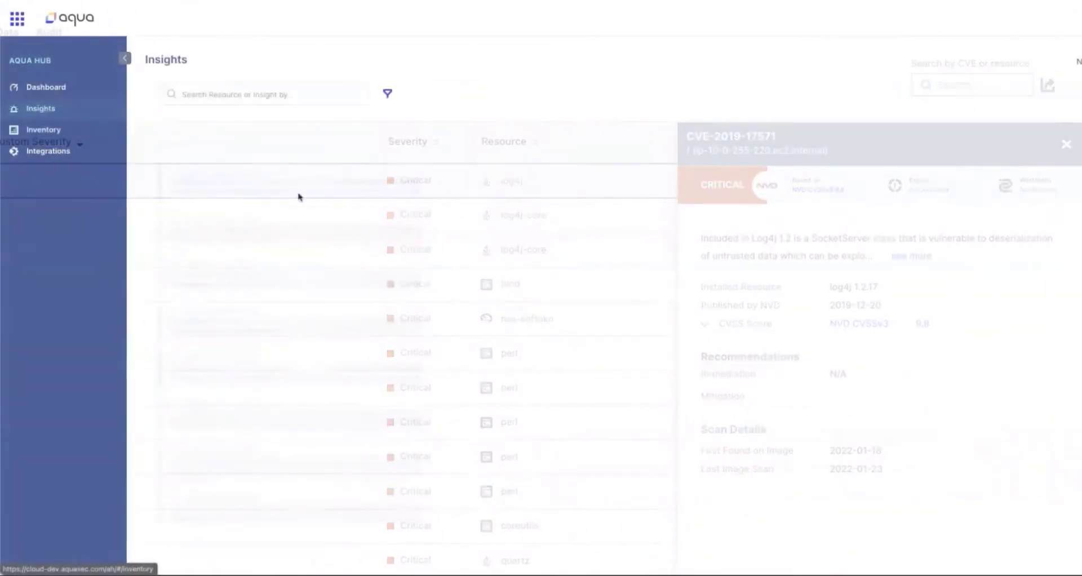
Step: Review the login-data insight details for the lambda::func12_3022 resource on the Insights page
click(1065, 144)
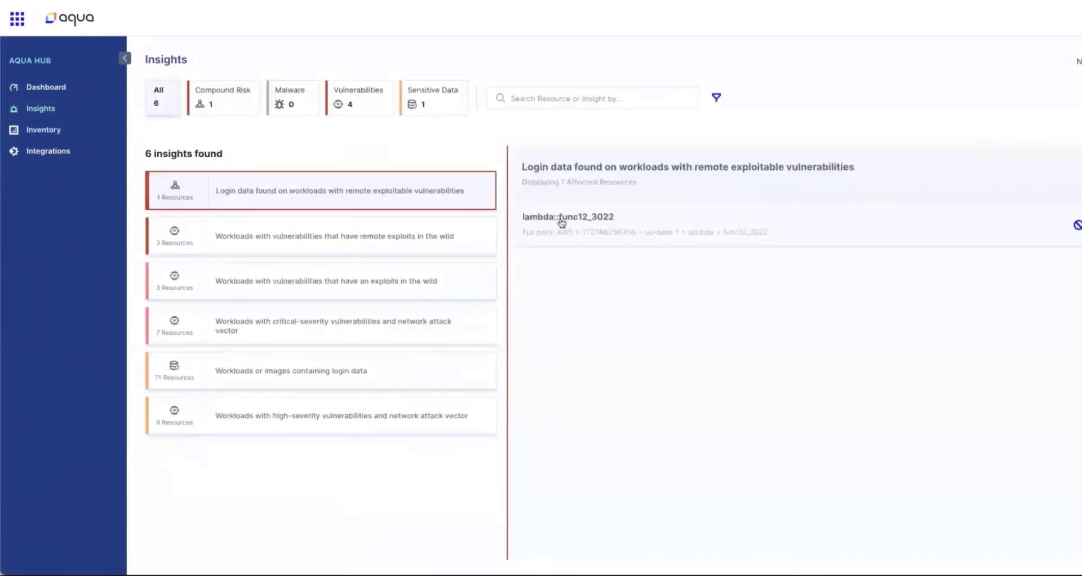
click(567, 217)
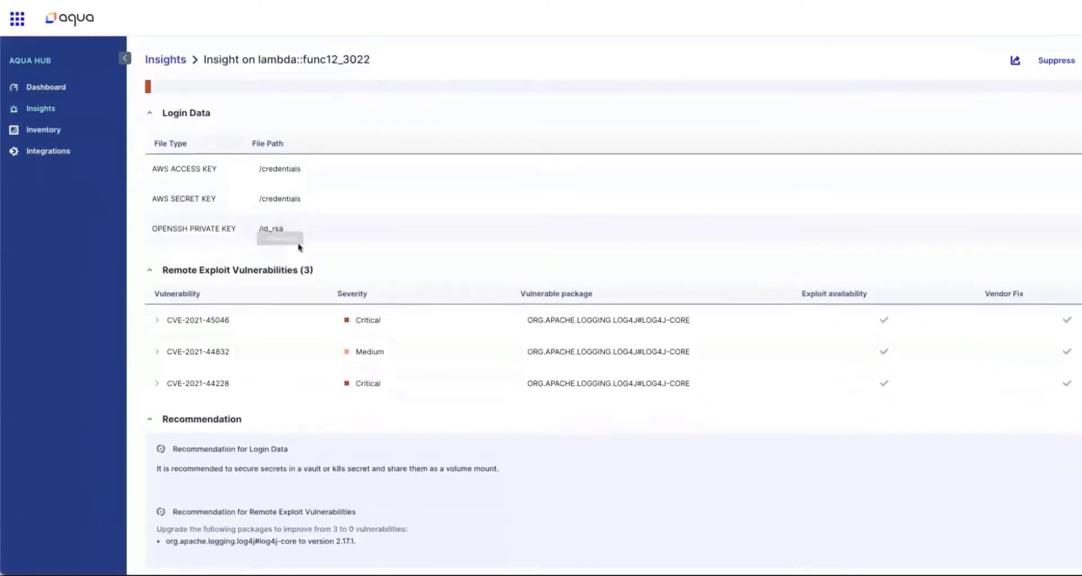
scroll(up, 3)
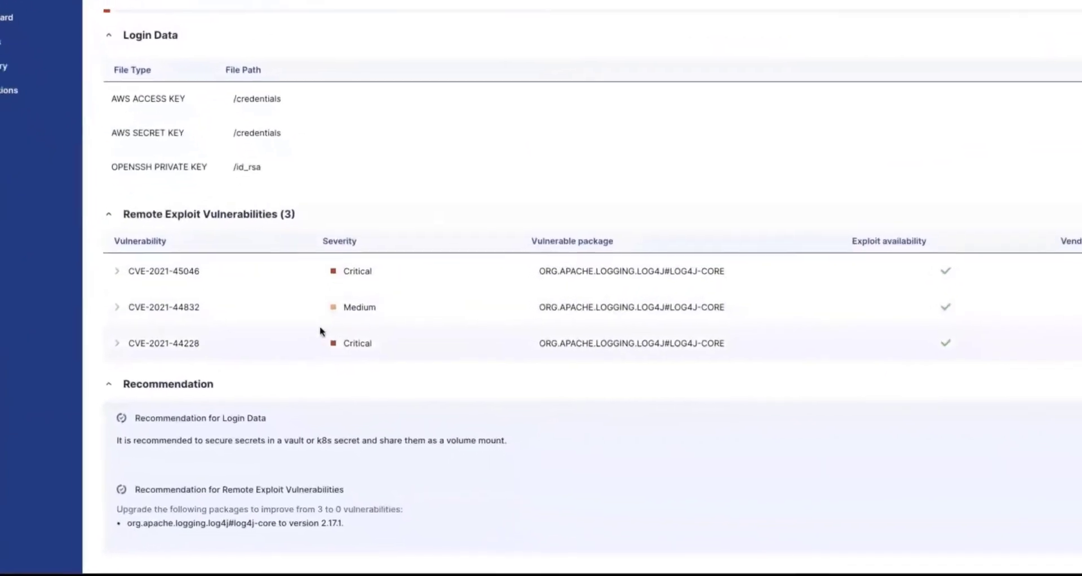
scroll(down, 3)
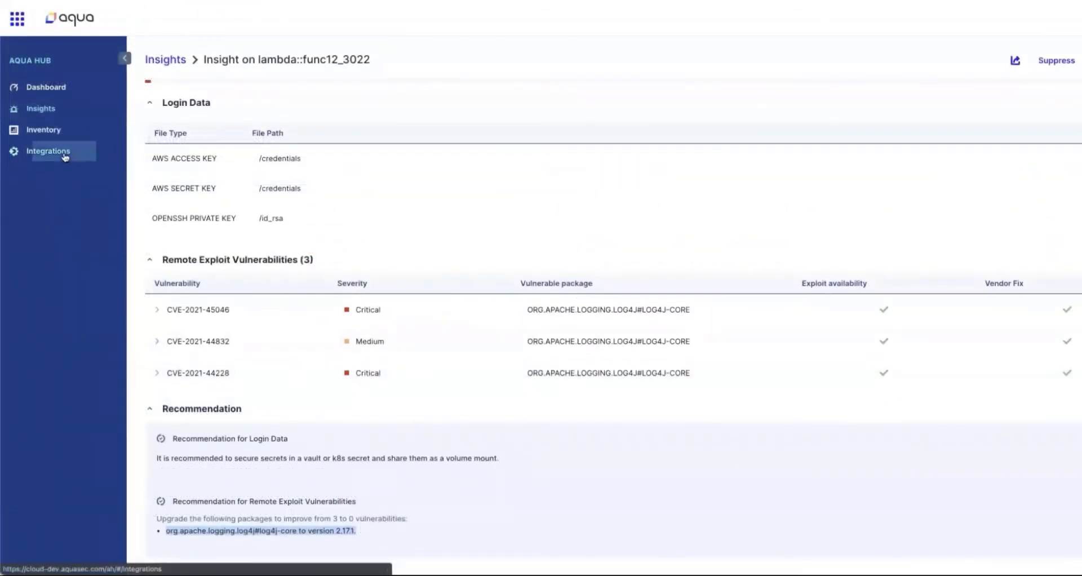
Step: Go to the Integrations catalogue listing cloud account and registry integrations
click(48, 151)
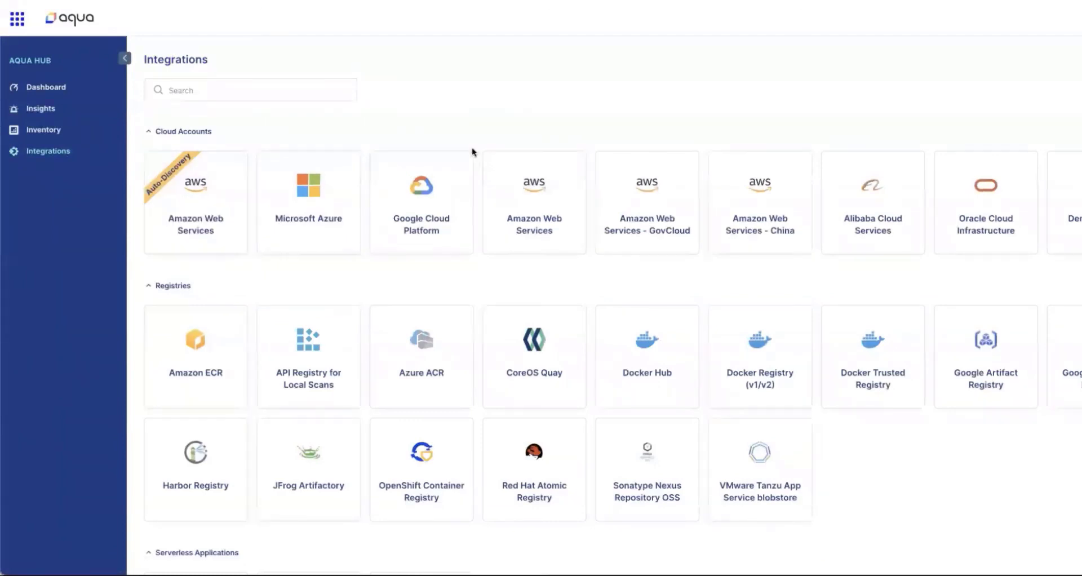
mouse_move(48, 87)
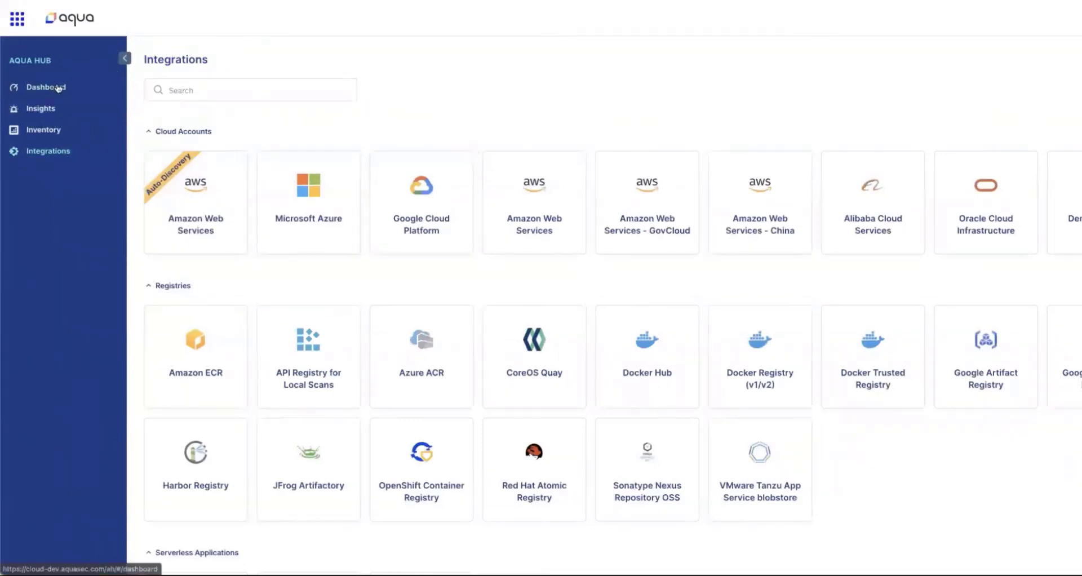
Step: Return to the dashboard now showing 854 resources, 81 VMs, 191 functions and Top Insights
click(45, 86)
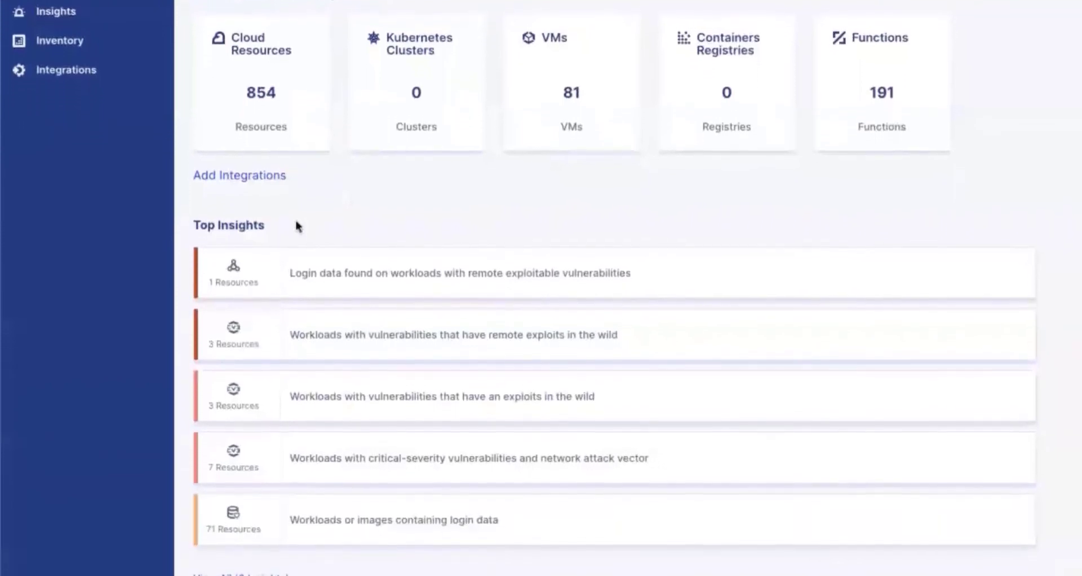
scroll(down, 3)
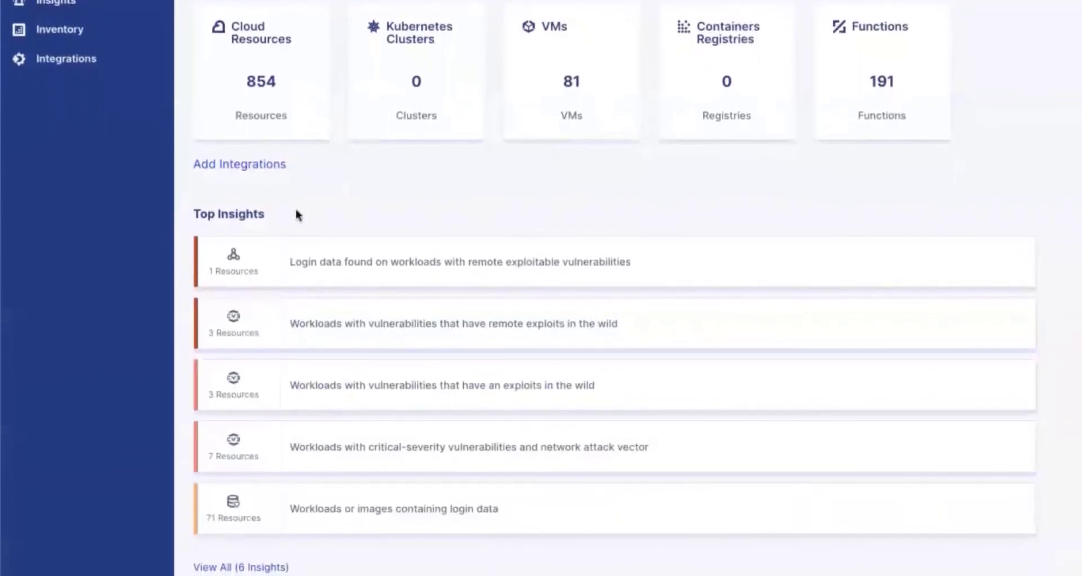